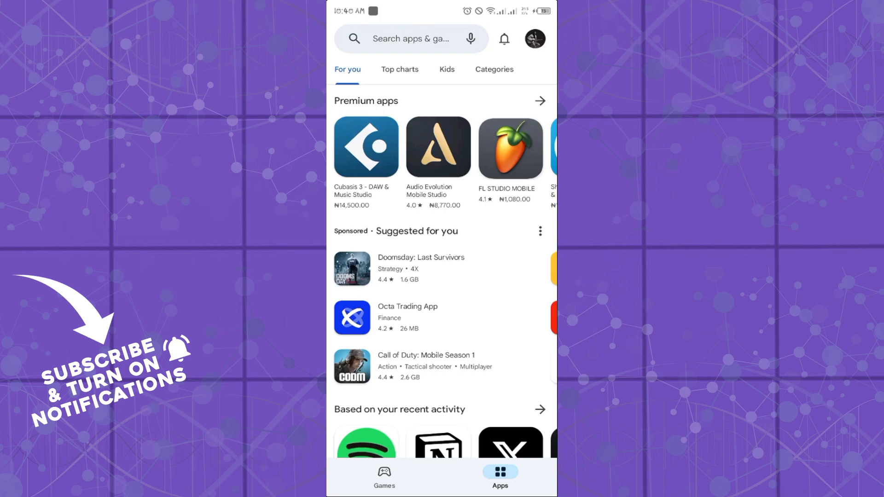
Step: Open the Play Store account menu from the profile picture
click(534, 39)
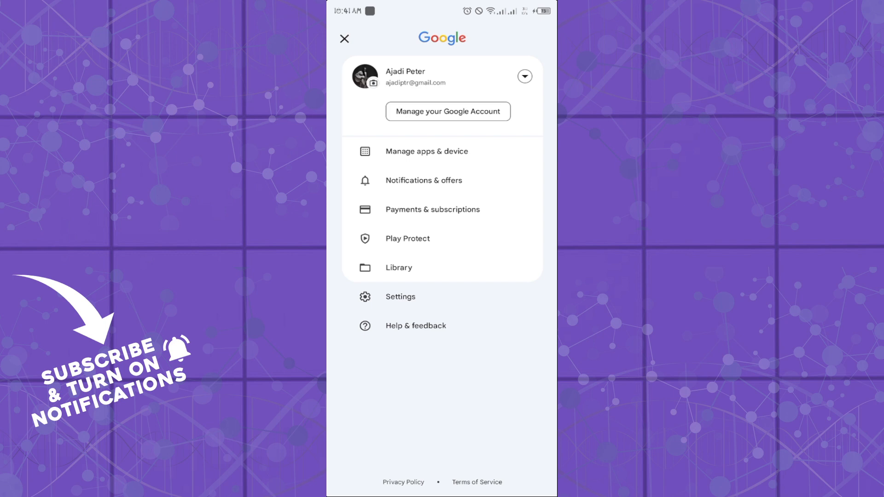
Step: Go to Play Store Settings with the General section showing
click(399, 296)
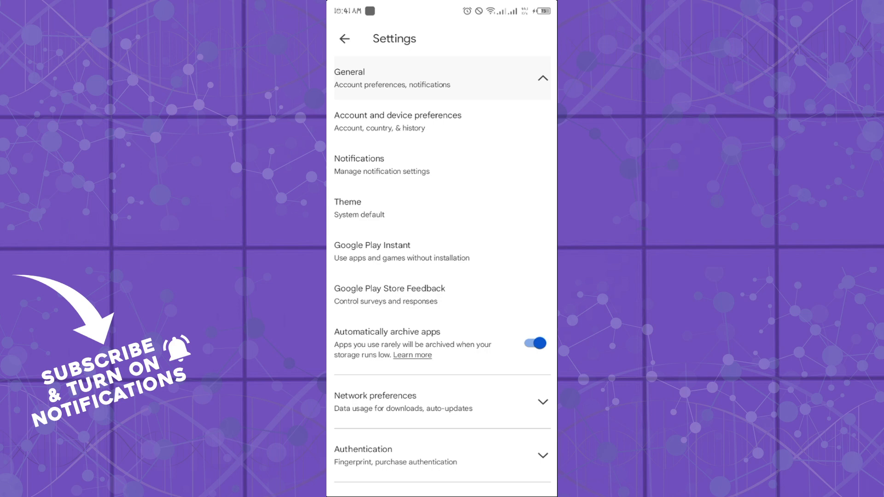
Step: Turn 'Updates available' notifications off, then allow them again
click(382, 165)
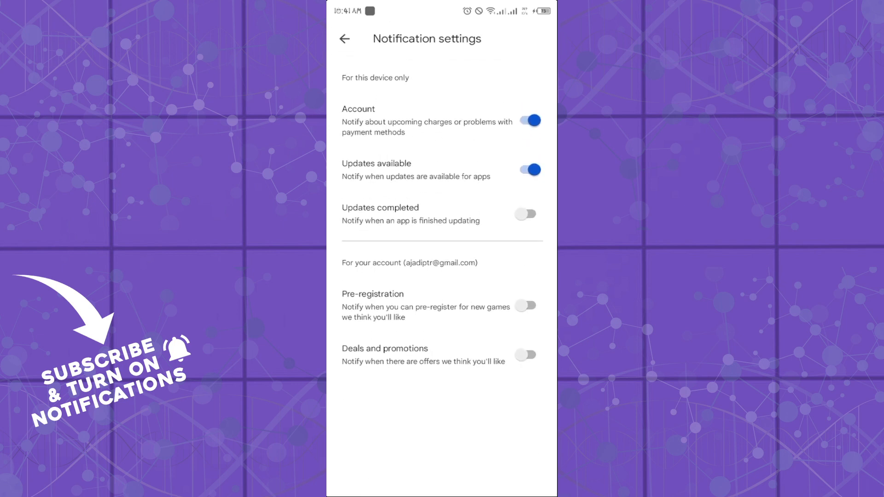
click(376, 163)
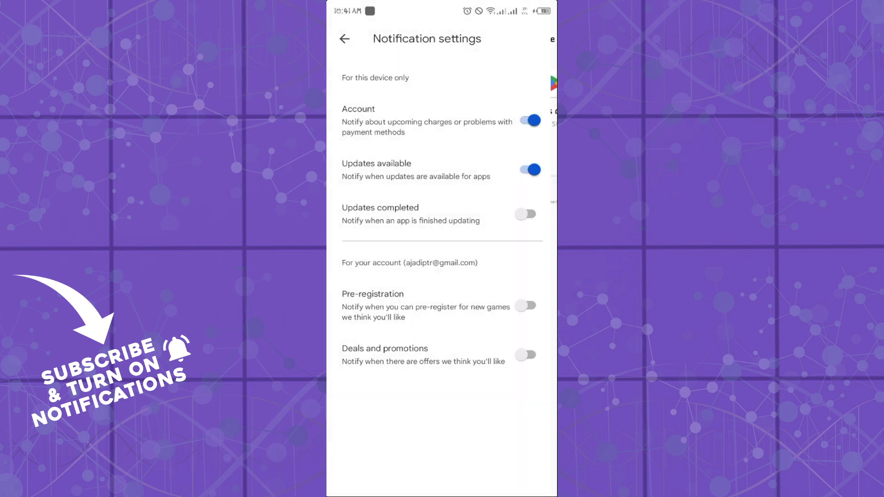
click(376, 163)
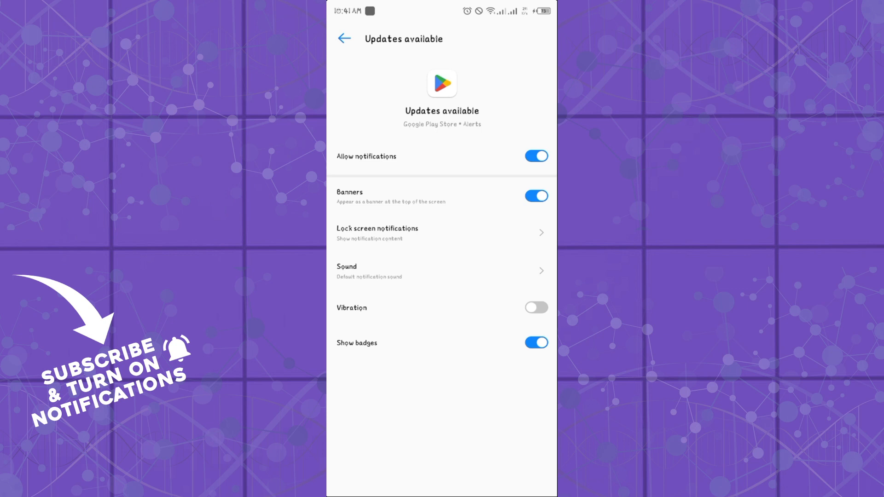
click(535, 156)
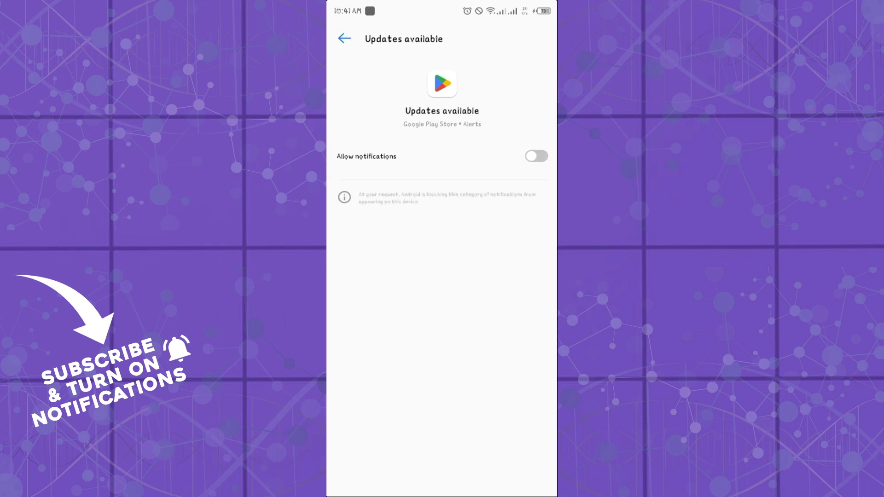
click(535, 156)
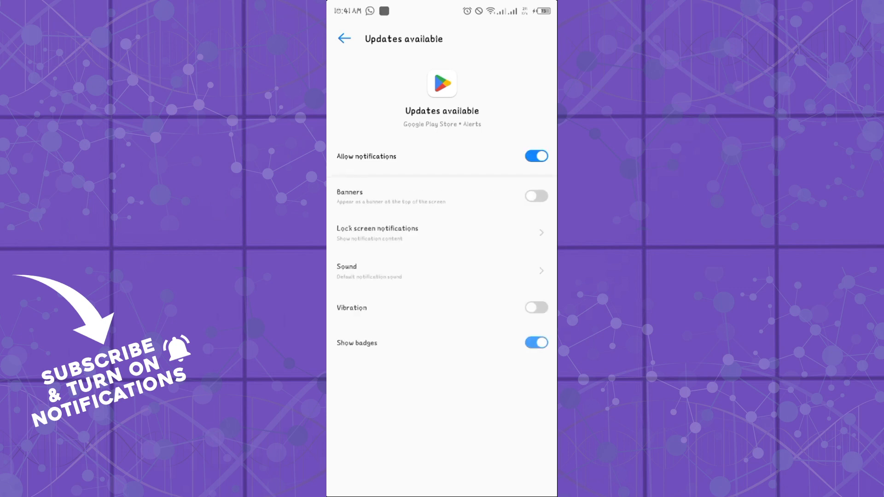